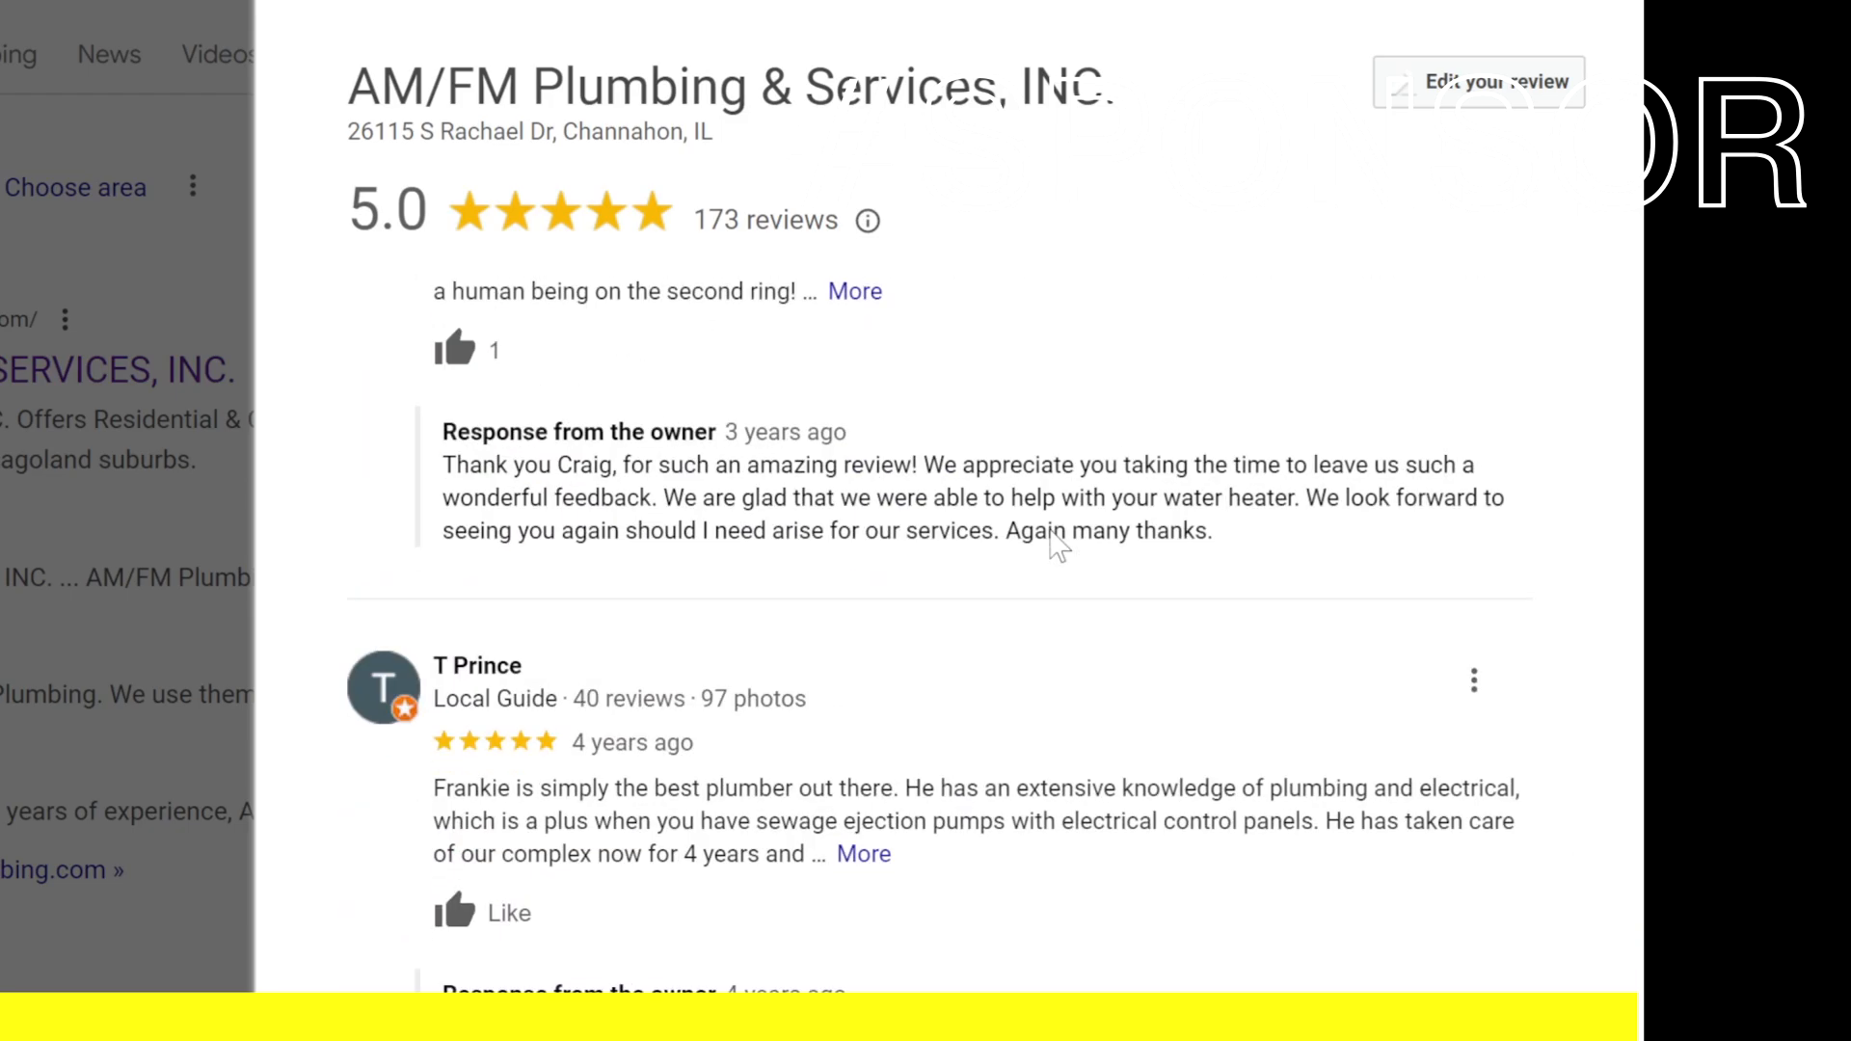
{"action": "scroll", "scroll_direction": "down", "scroll_amount": 3}
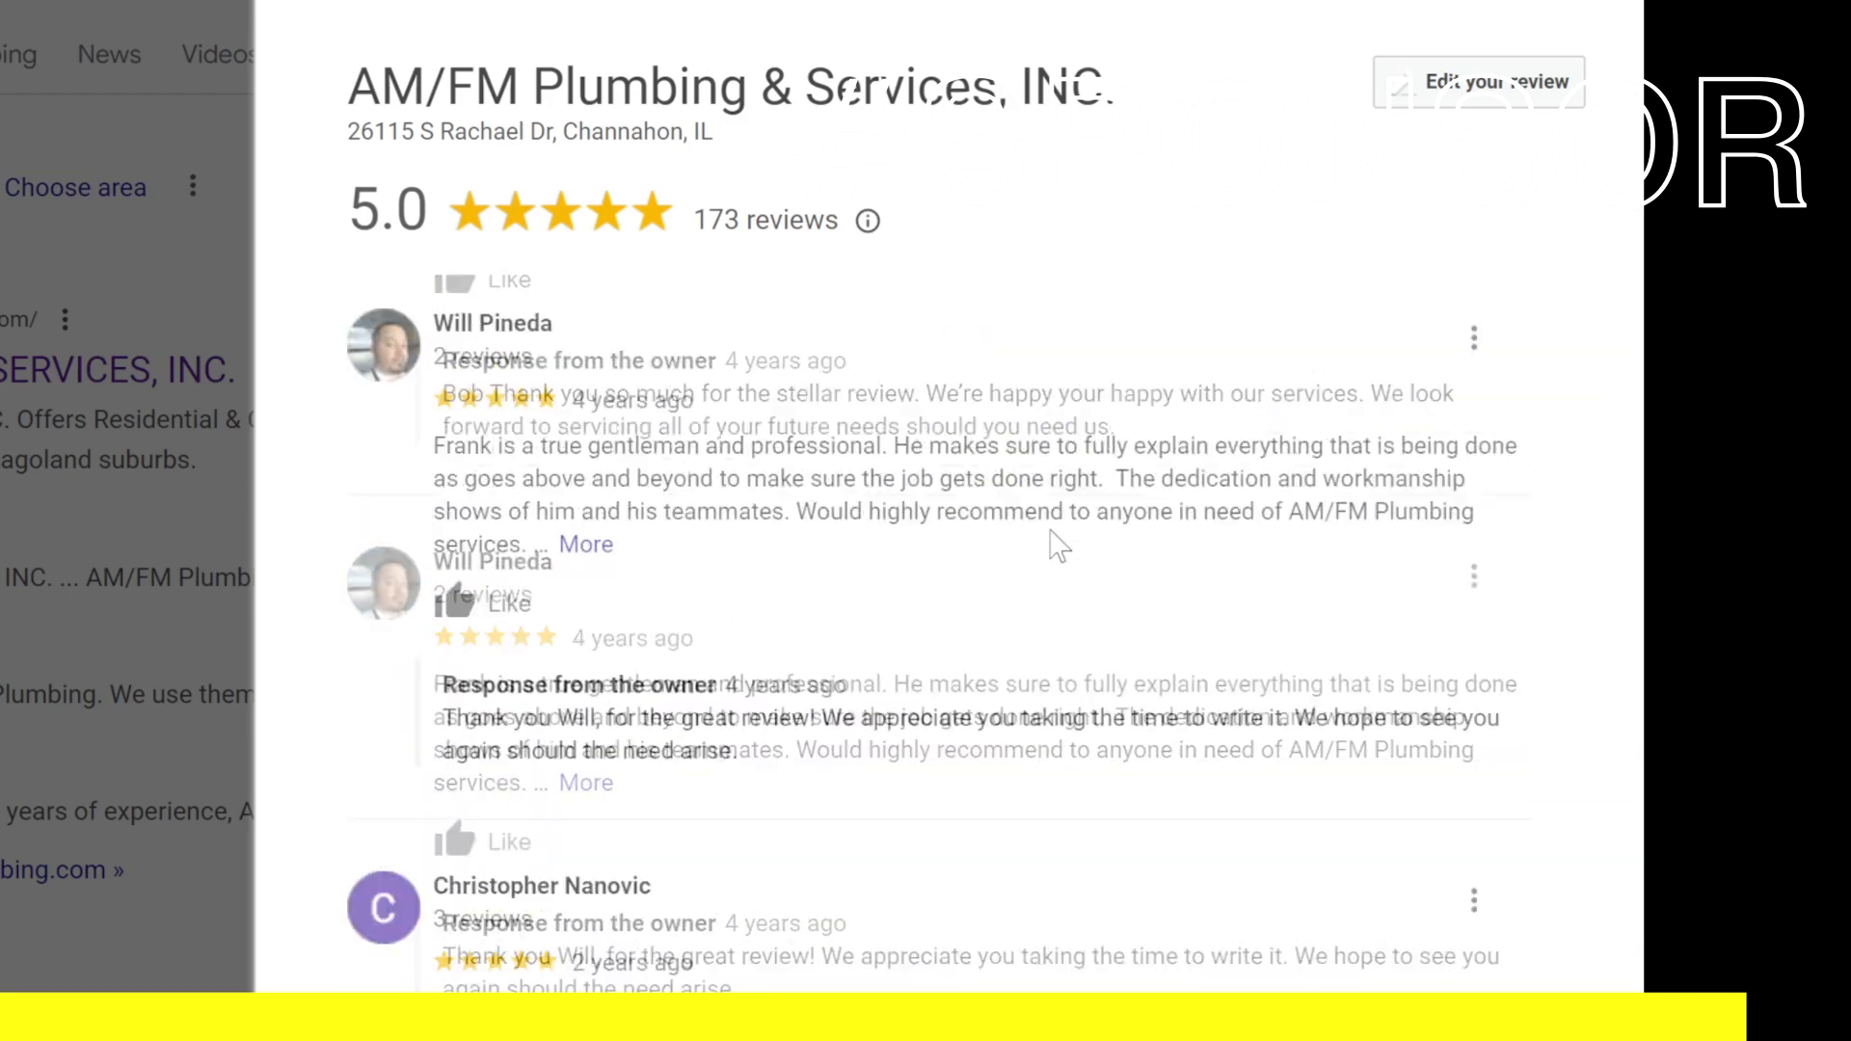
{"action": "scroll", "scroll_direction": "down", "scroll_amount": 3}
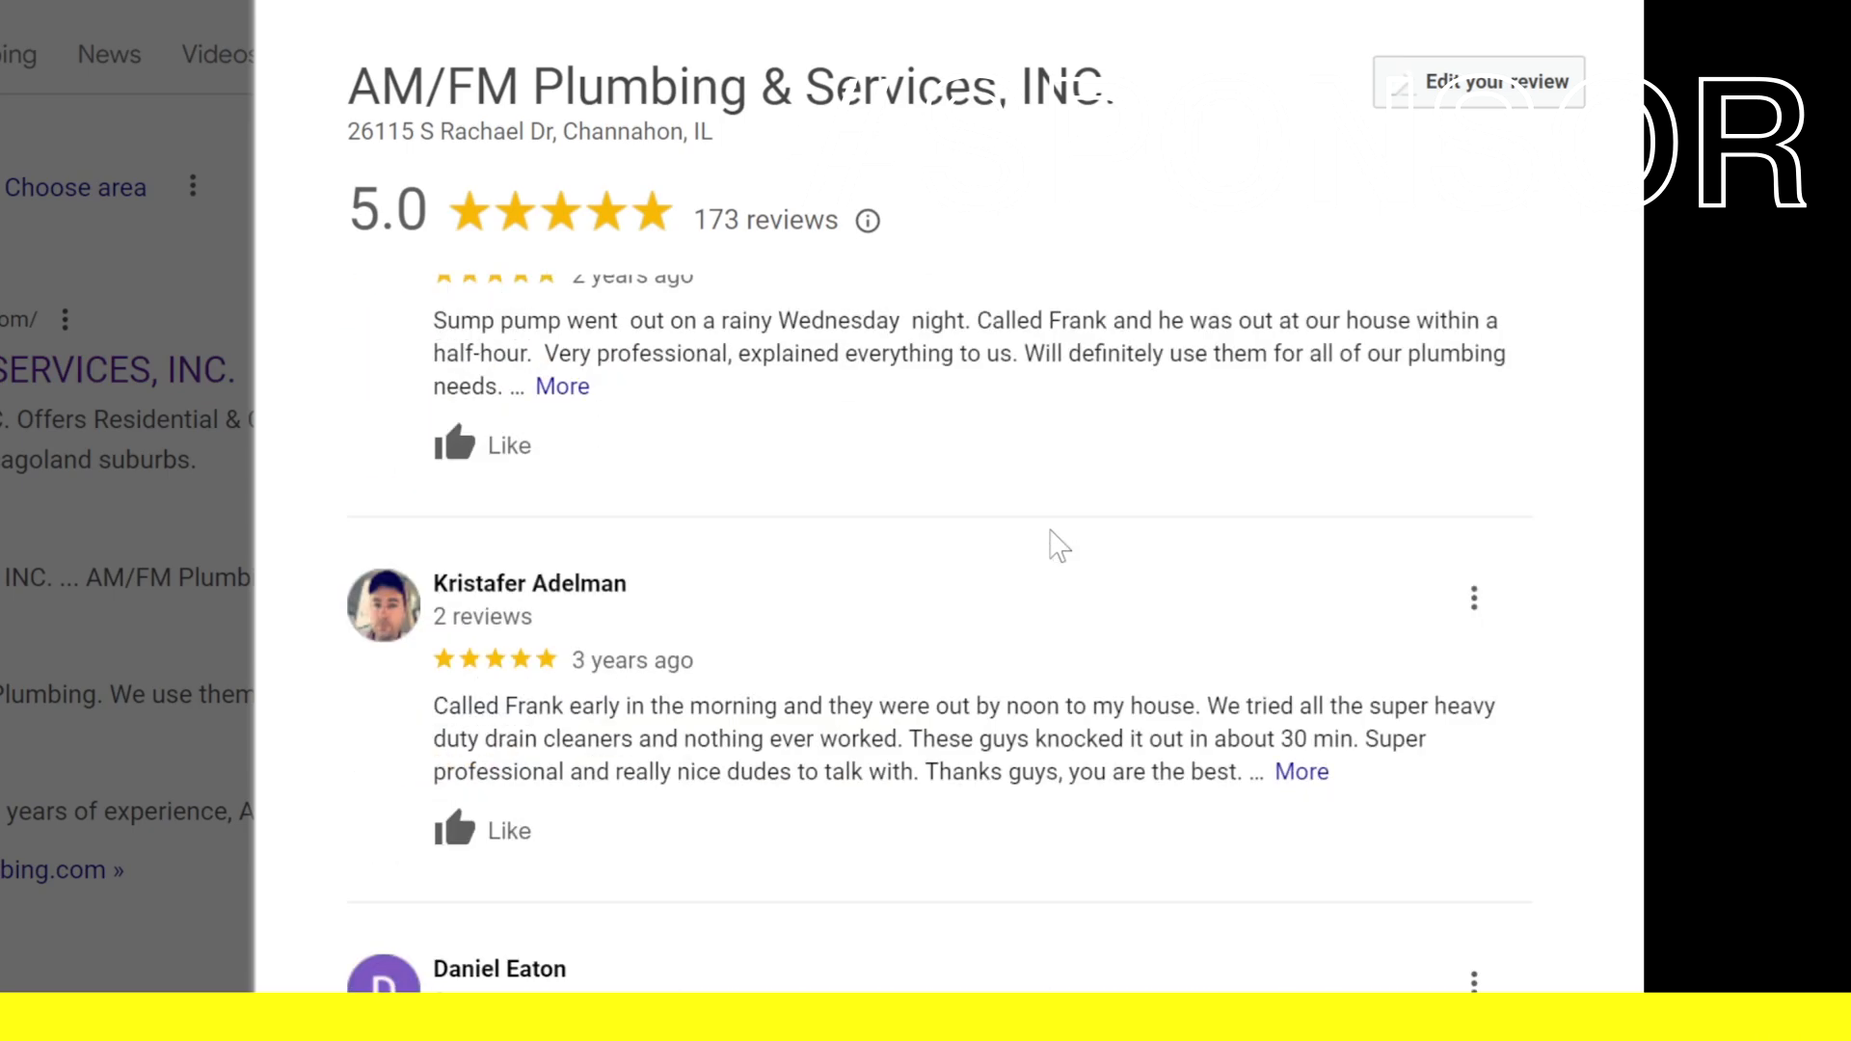